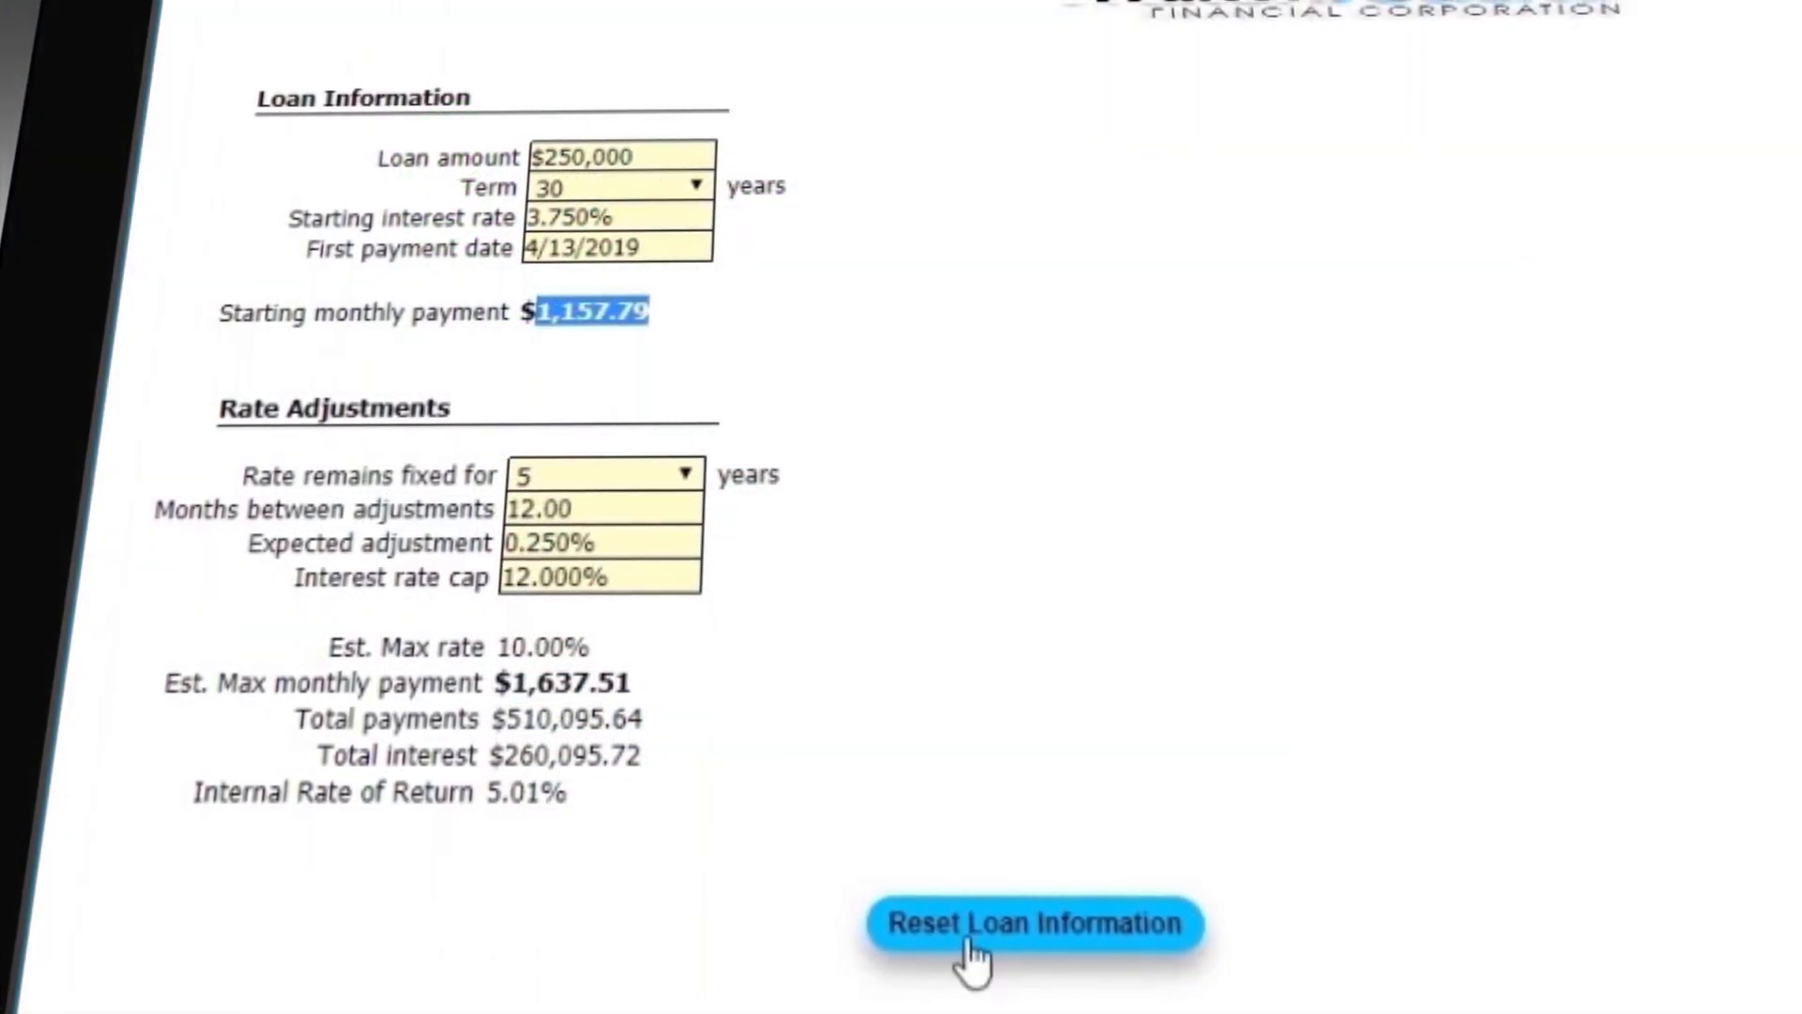
Reset the calculator to $100,000 over 15 years at 3.750%, giving a $727.22 payment.
click(1032, 923)
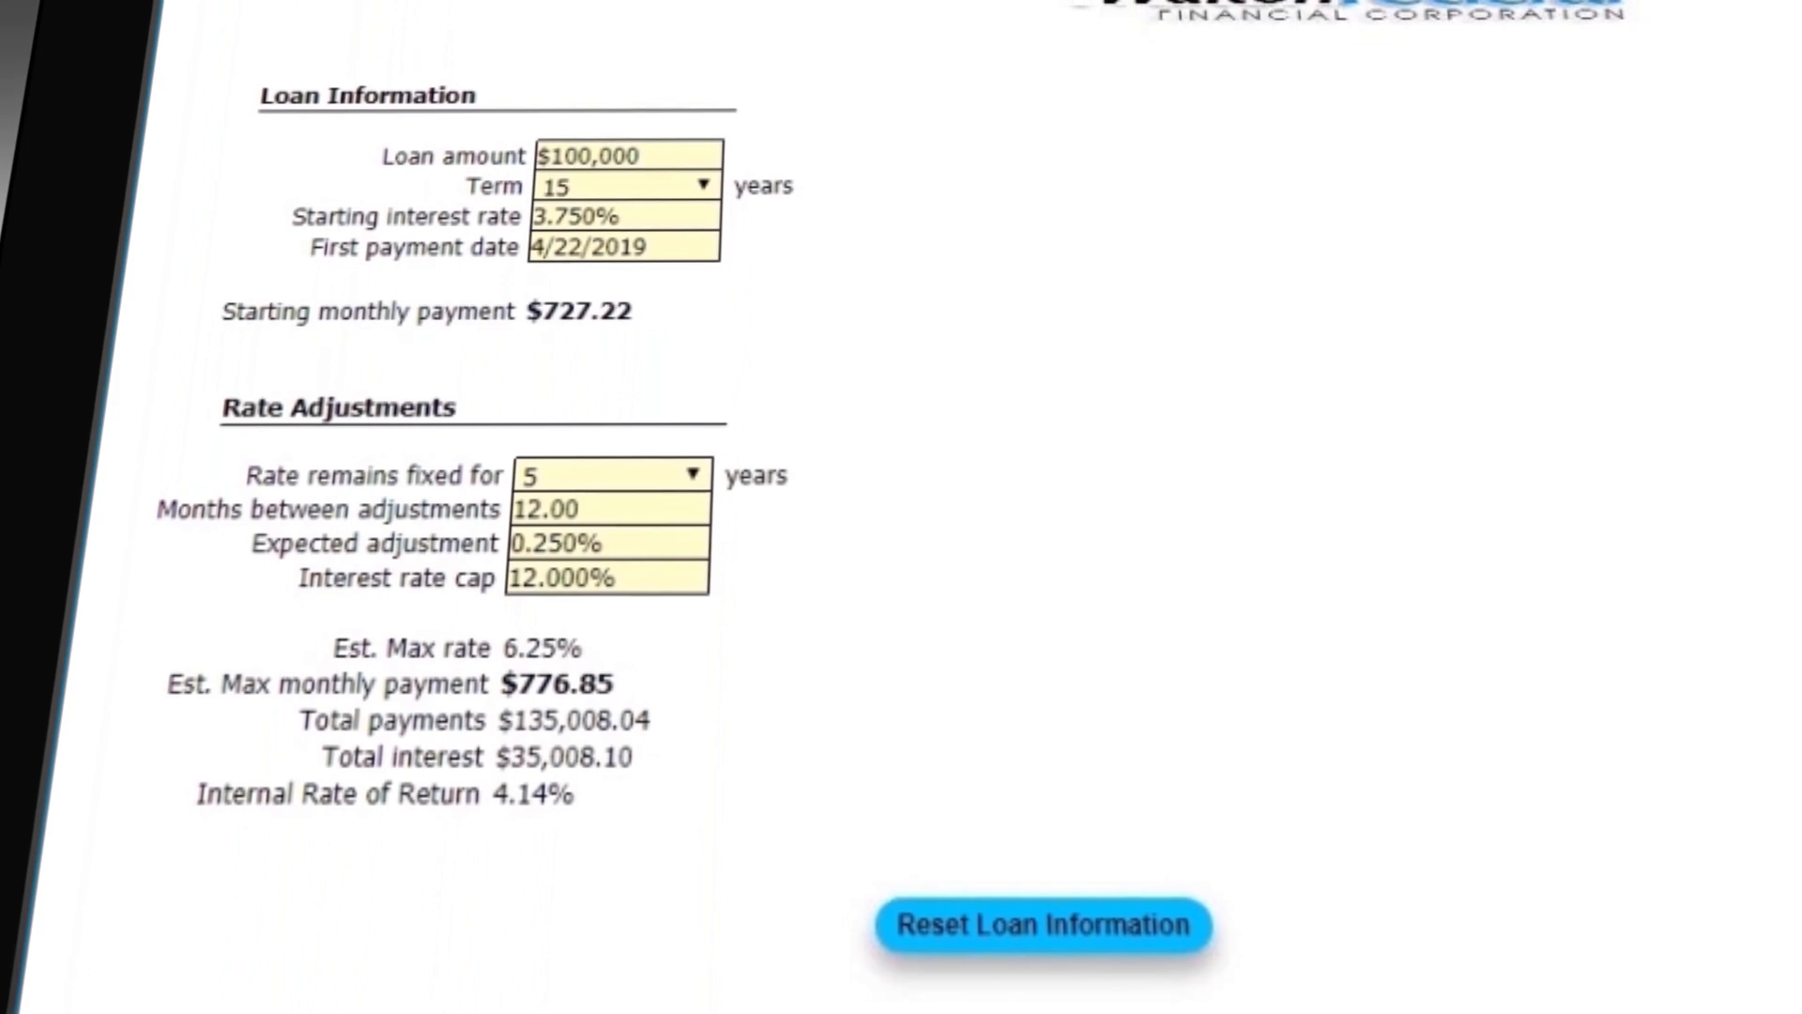